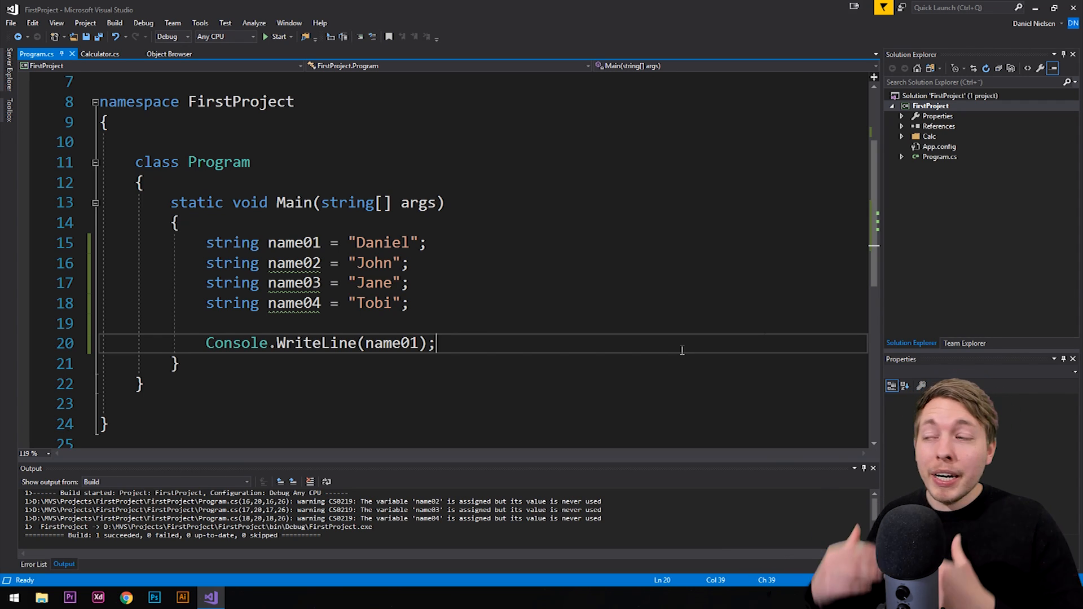
- Insert a blank line after the four name variables in Main, ready for the array code
key(Insert)
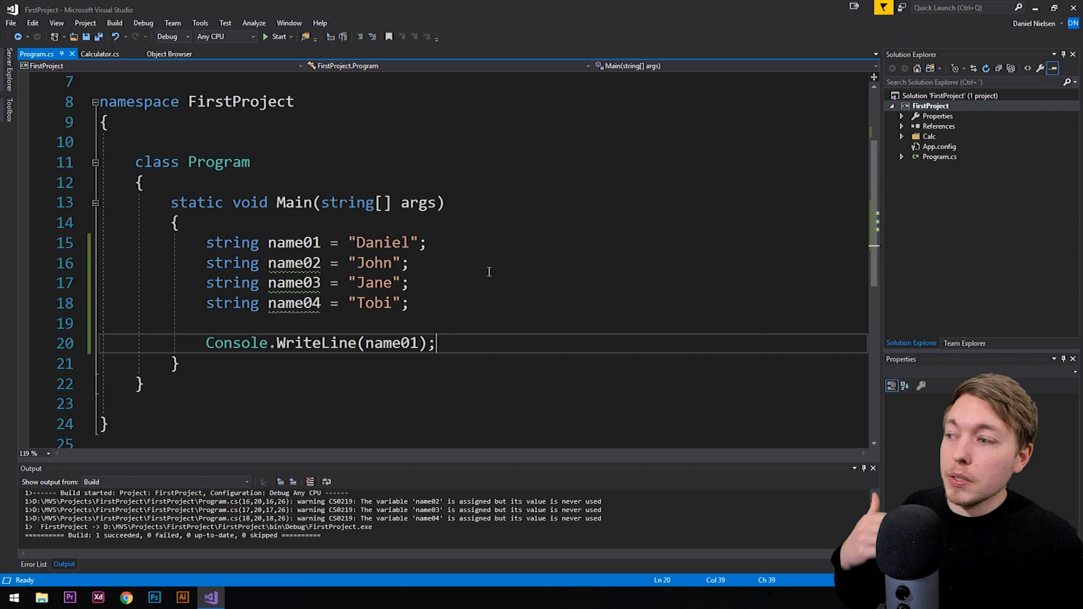
mouse_move(293, 243)
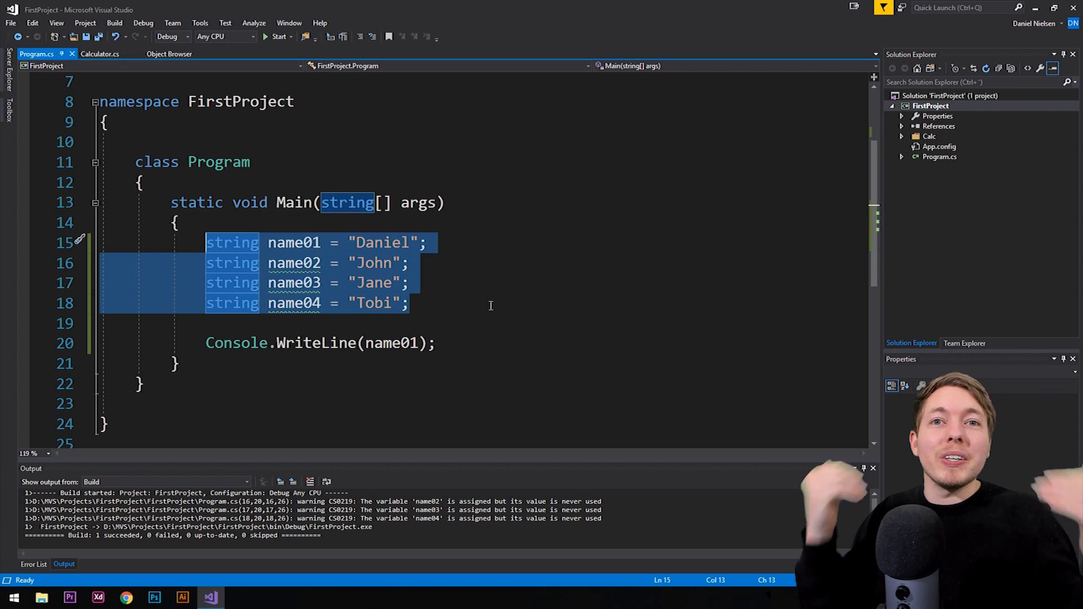
key(insert)
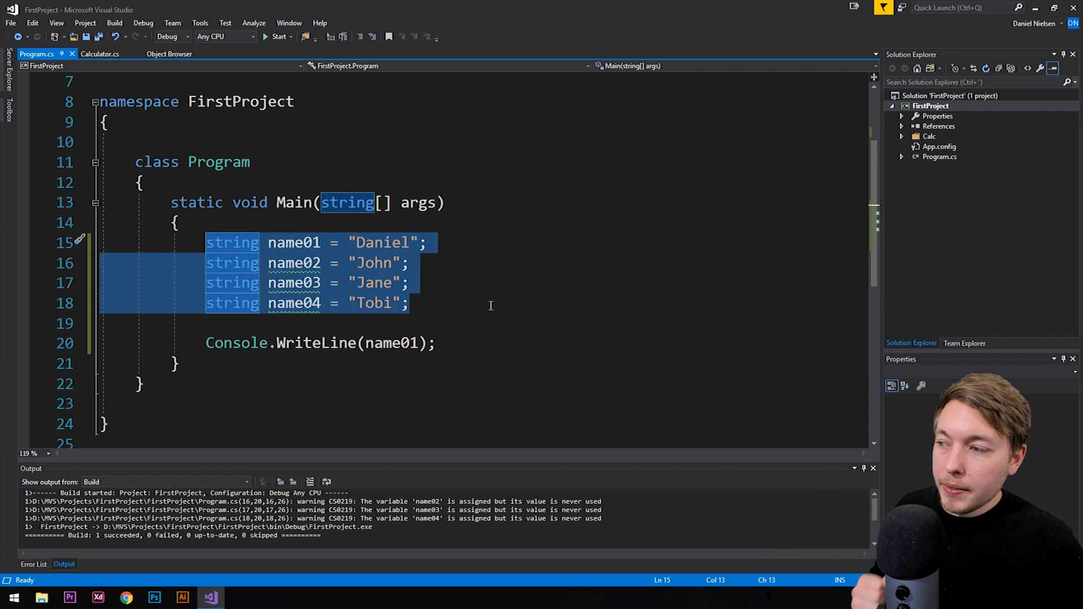
click(409, 303)
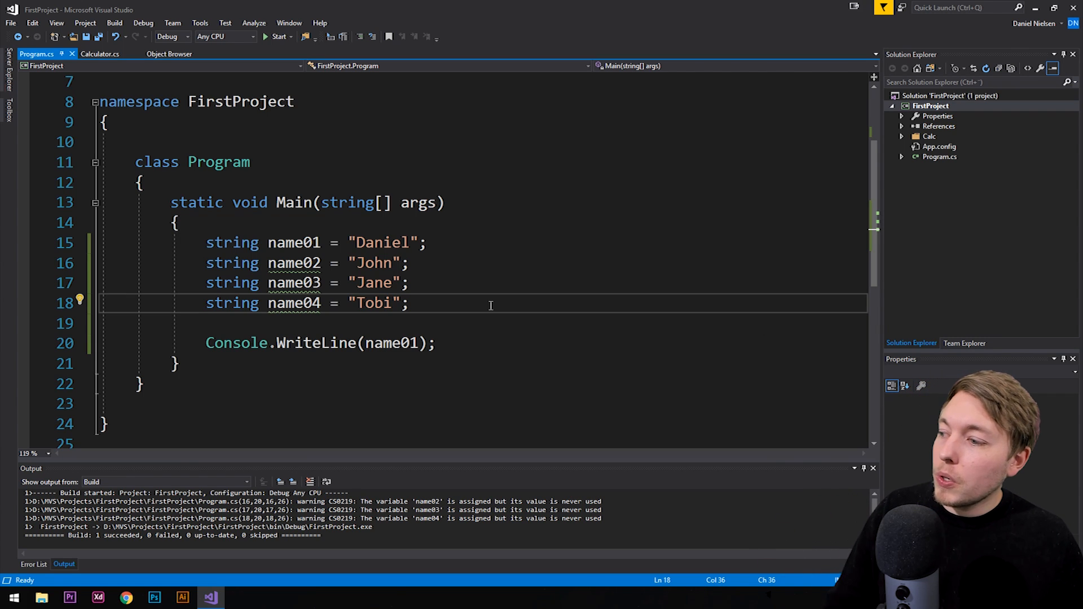
key(enter)
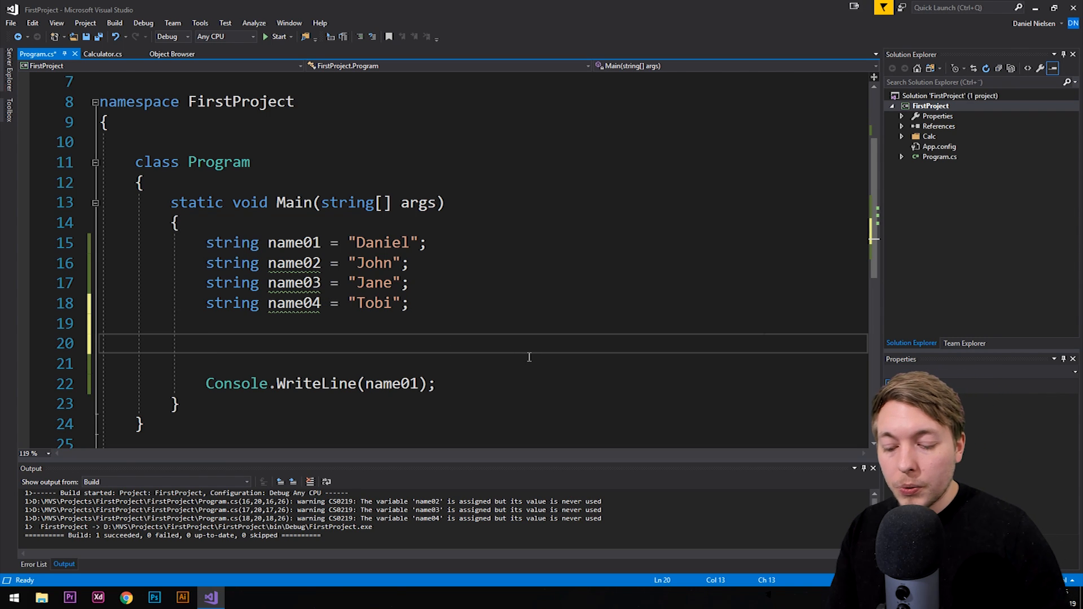
- Write string[] names = new string[] on the new line in Main
text(string)
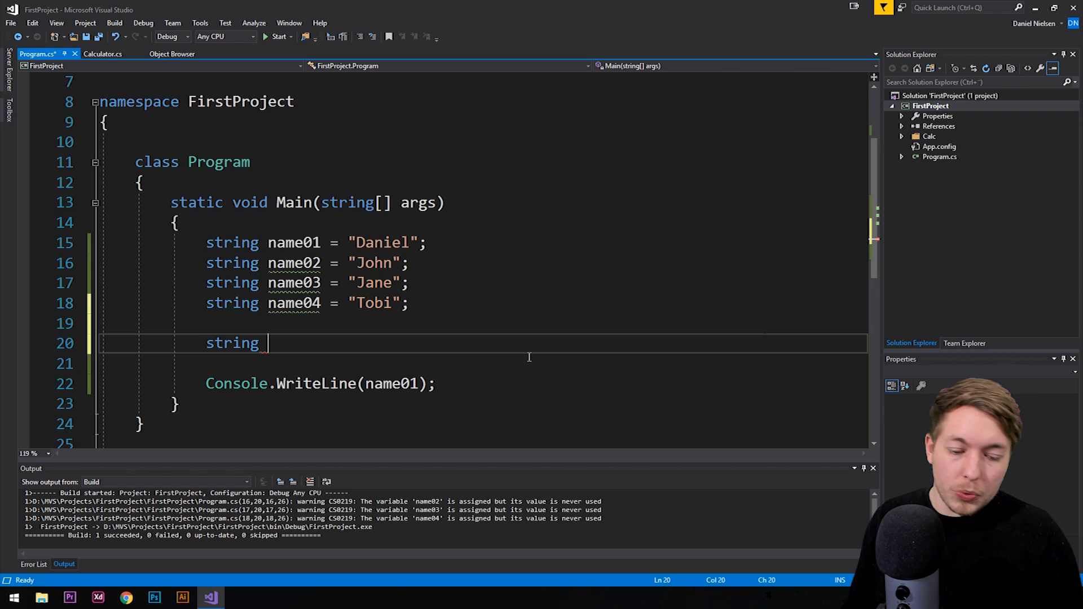
text([])
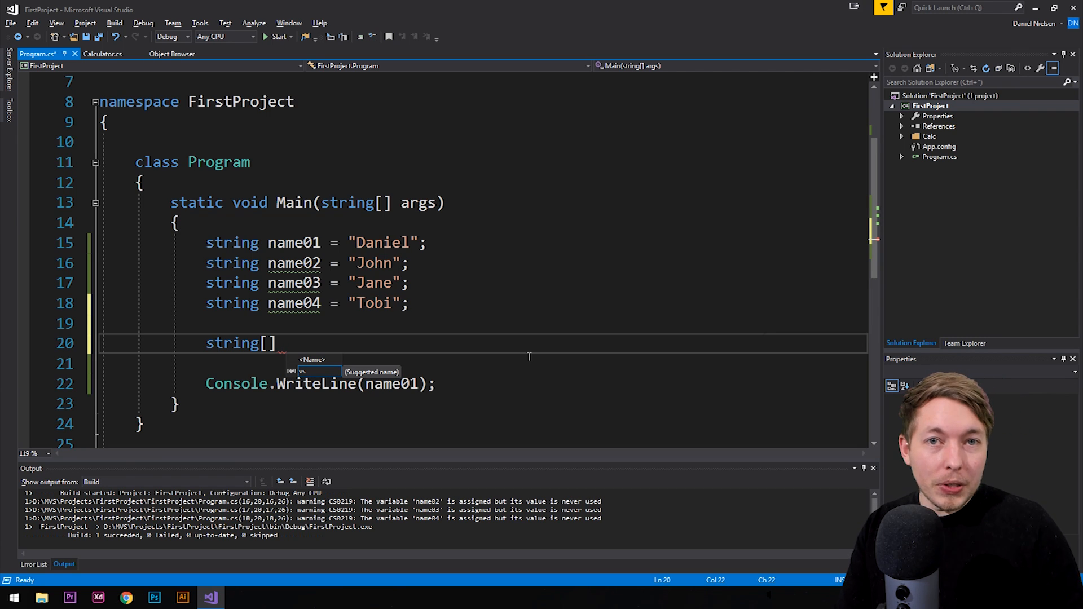
text(names)
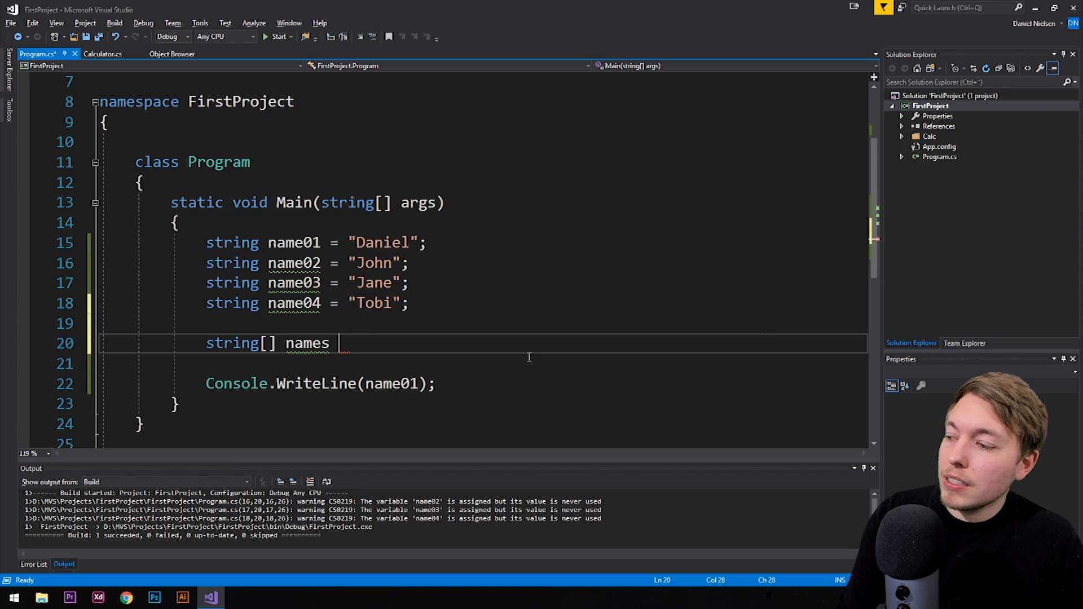
text(=)
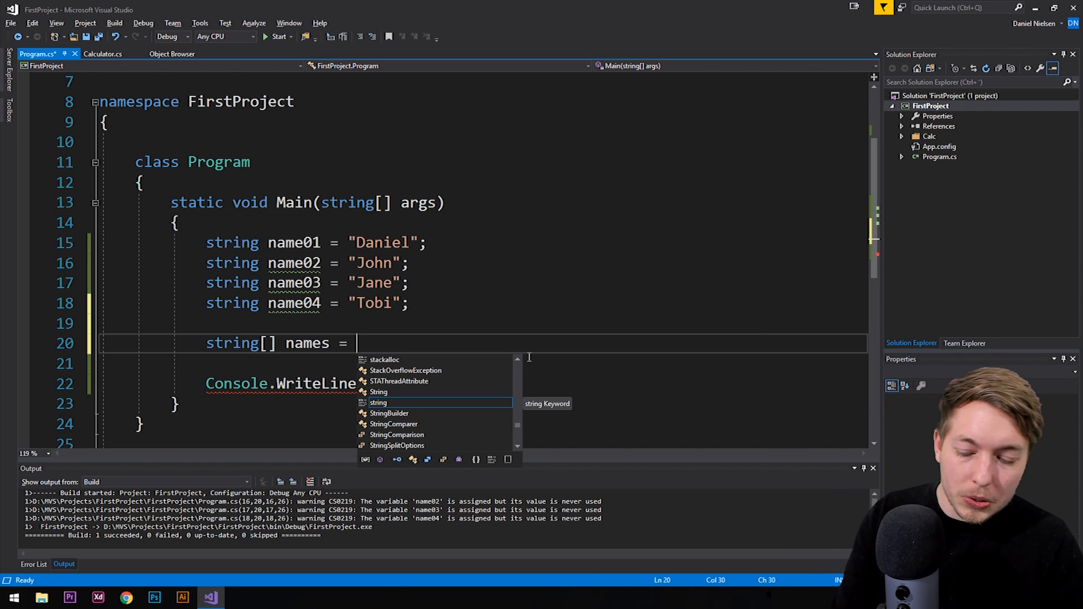
text(new)
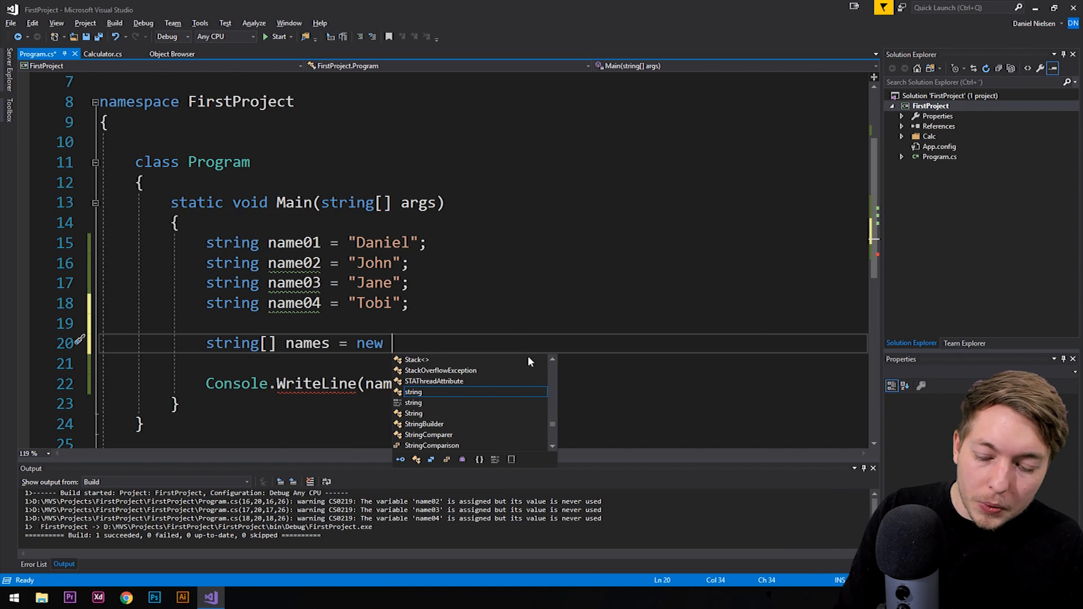
text(str)
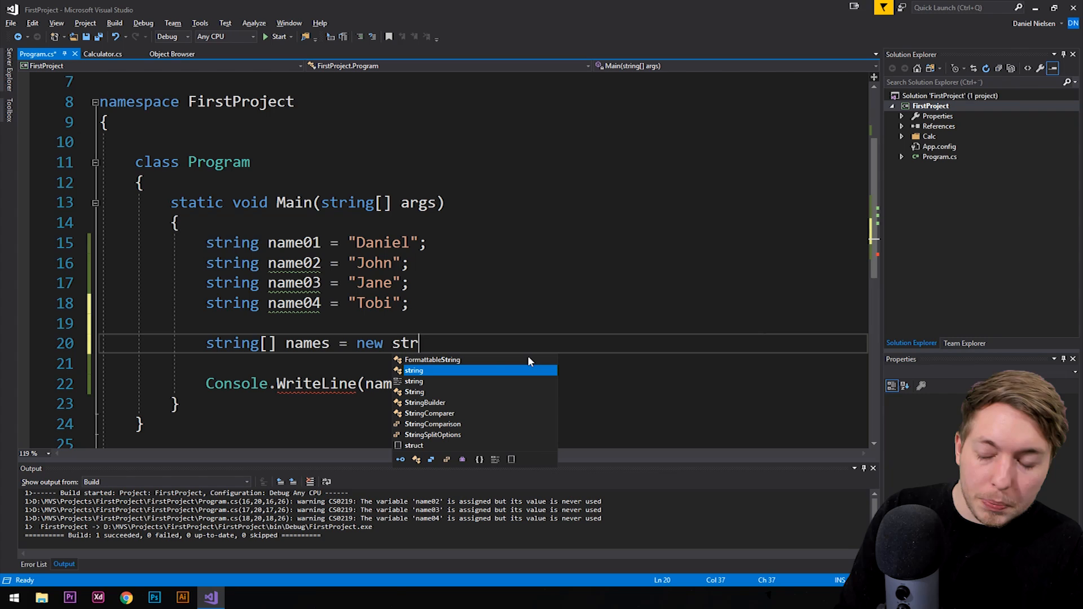
text(ing)
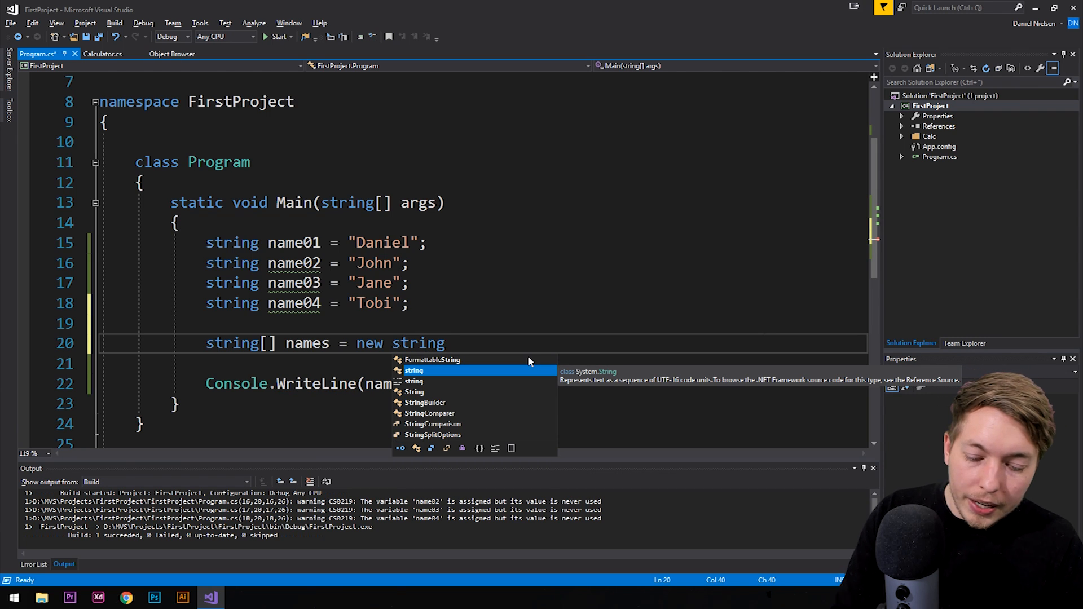
text([])
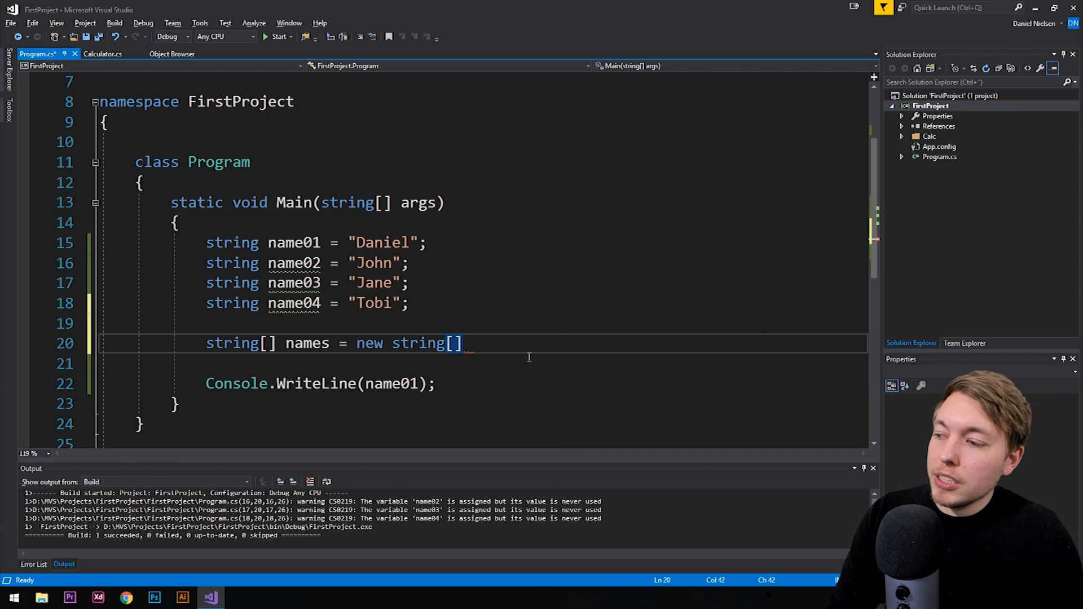
- Size the array to four elements, completing string[] names = new string[4];
key(Backspace)
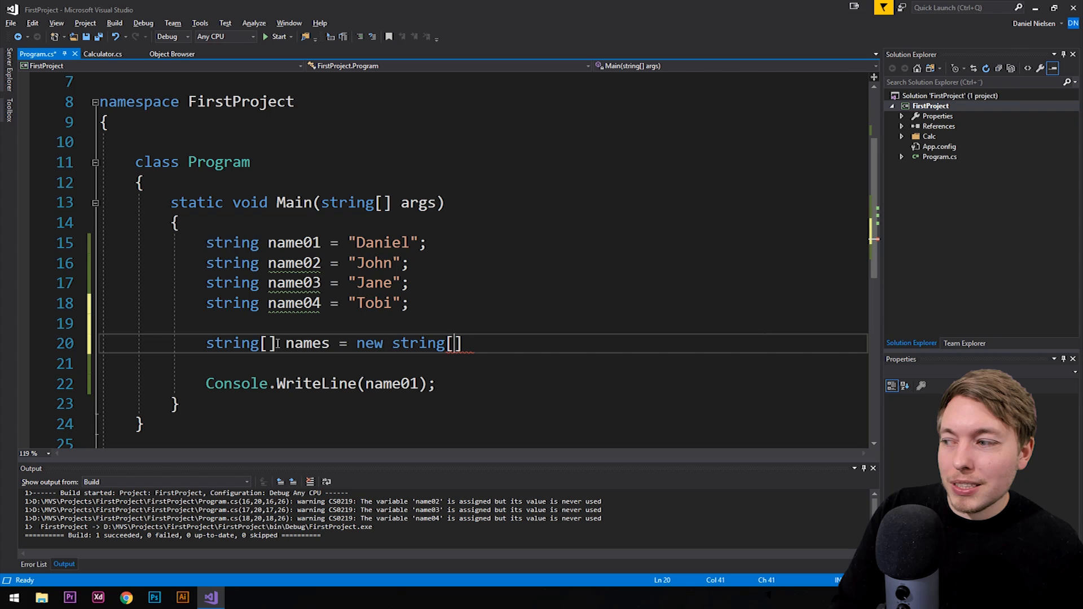
double_click(231, 343)
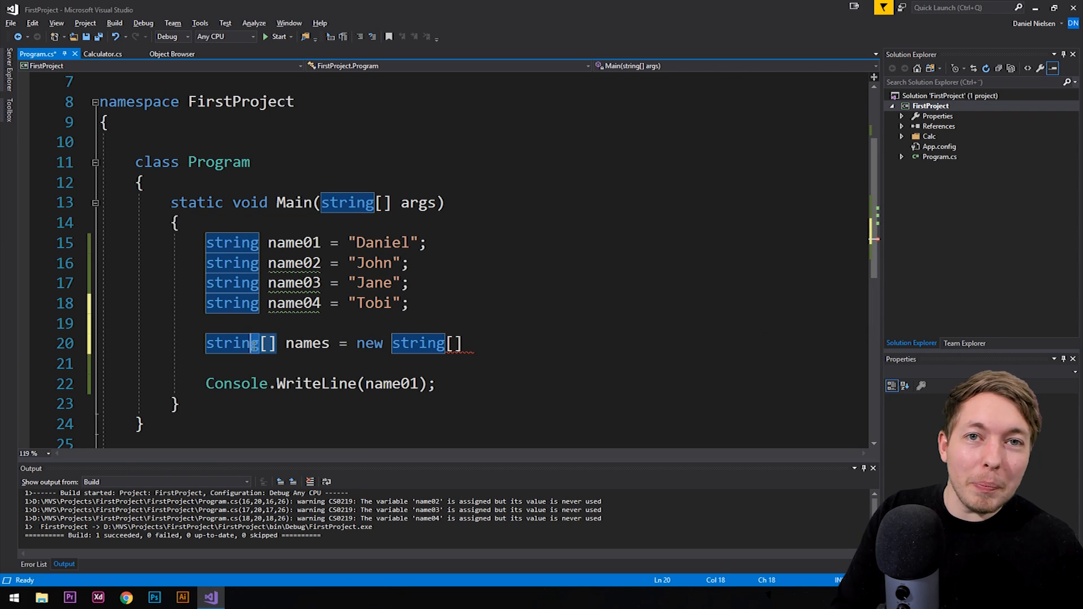
click(453, 344)
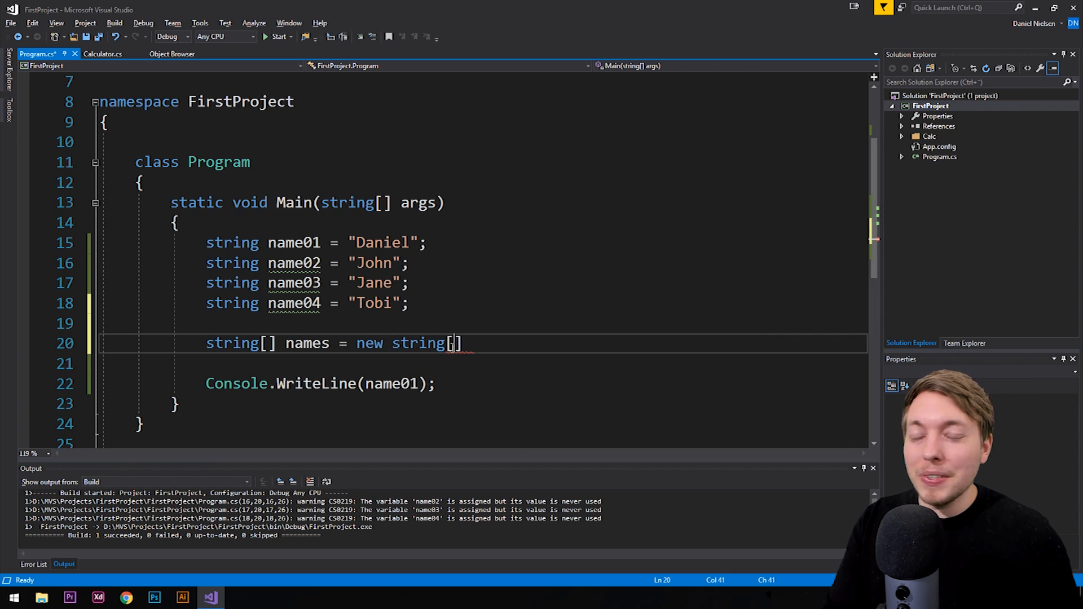
mouse_move(601, 332)
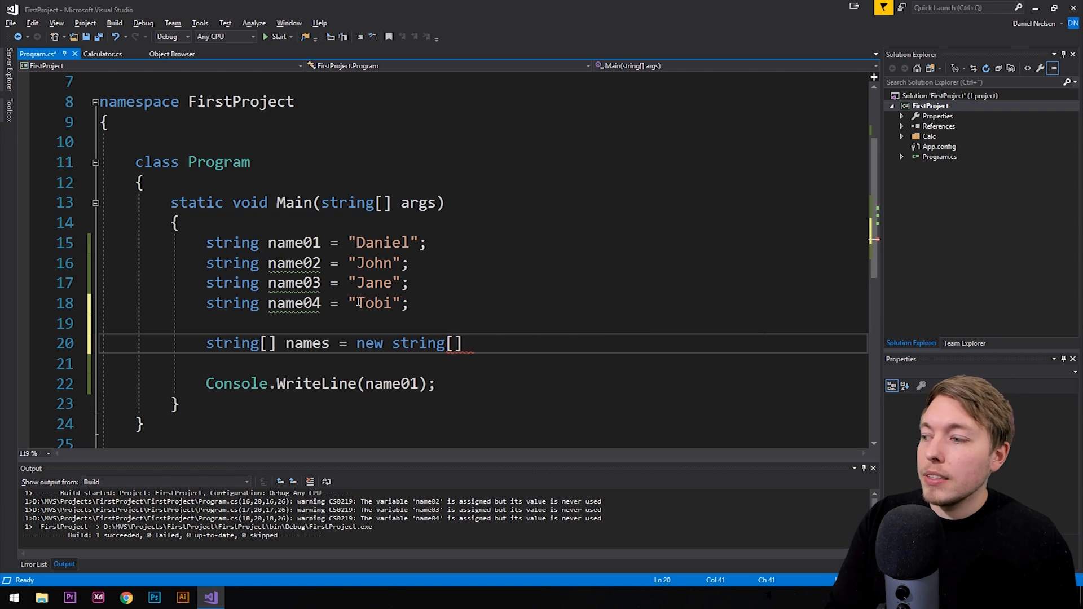
mouse_move(763, 482)
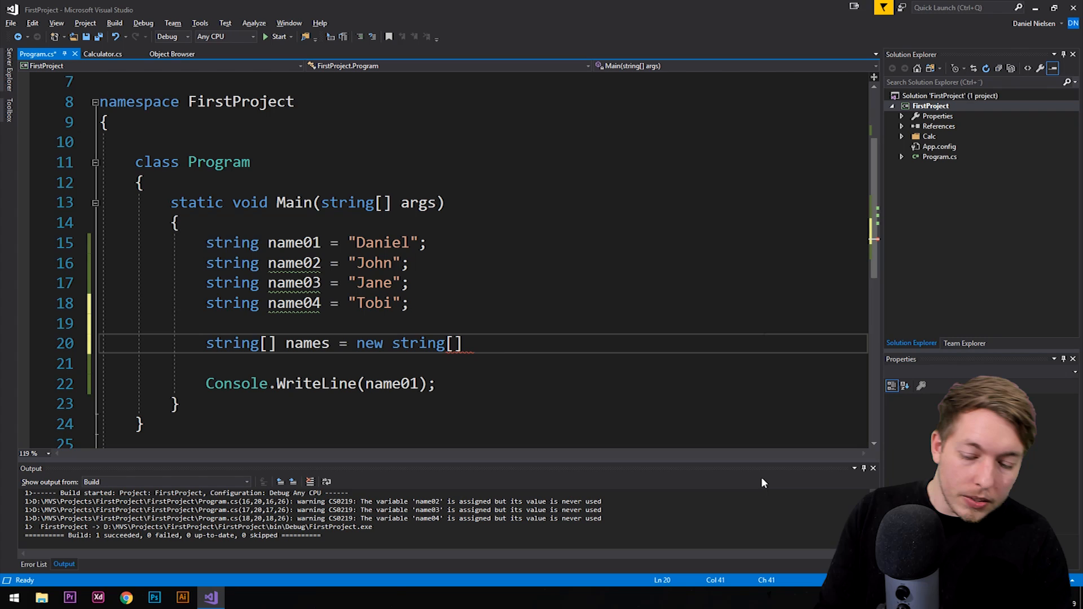
text(4)
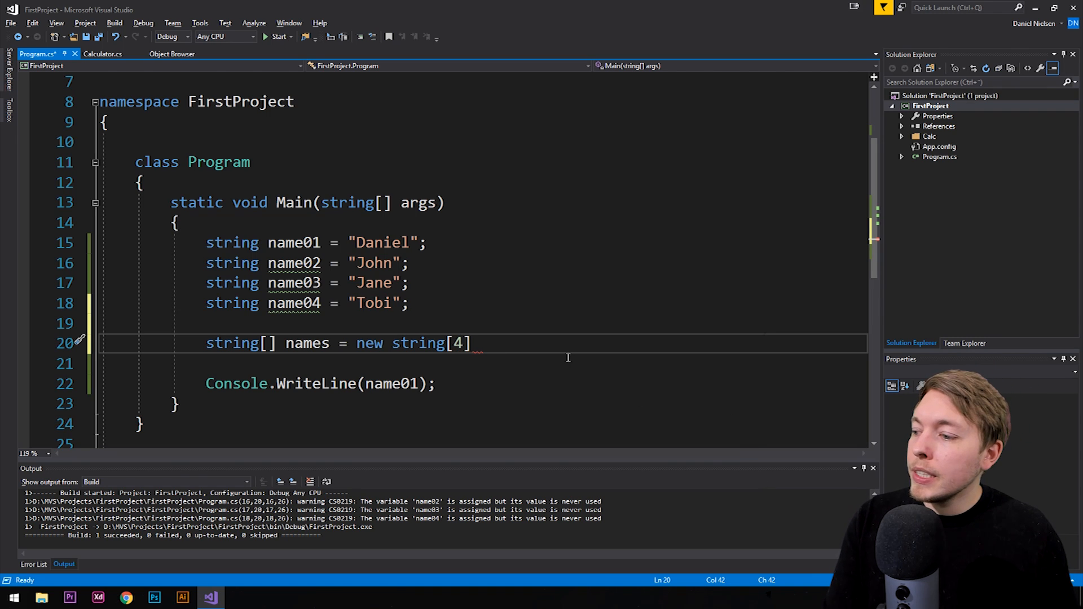
text(;)
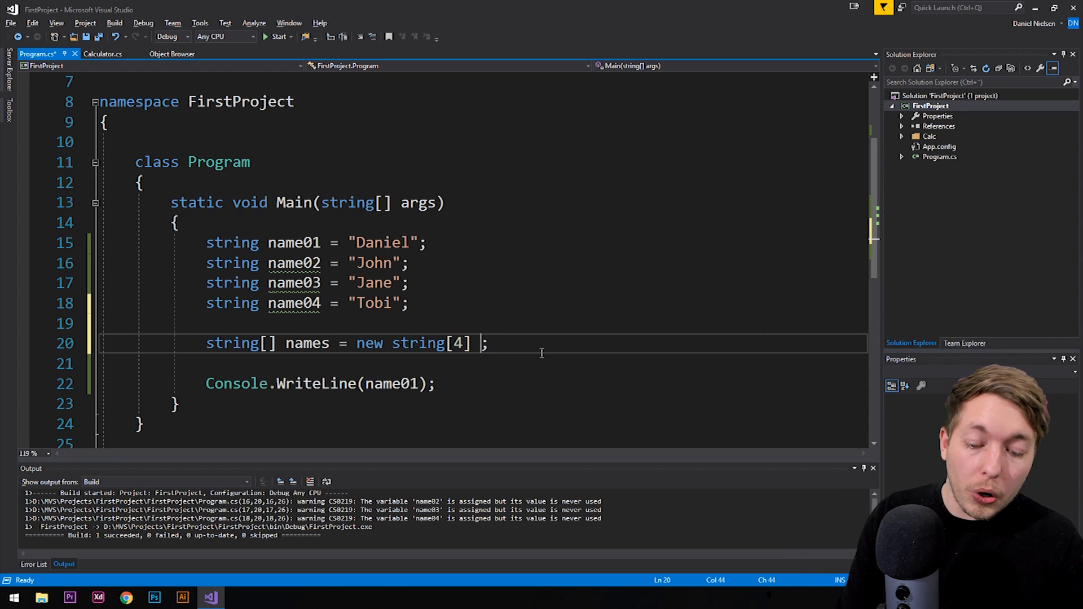
- Start an inline initializer { "Daniel", "John", ... } for names, then delete the inline list again
text({ })
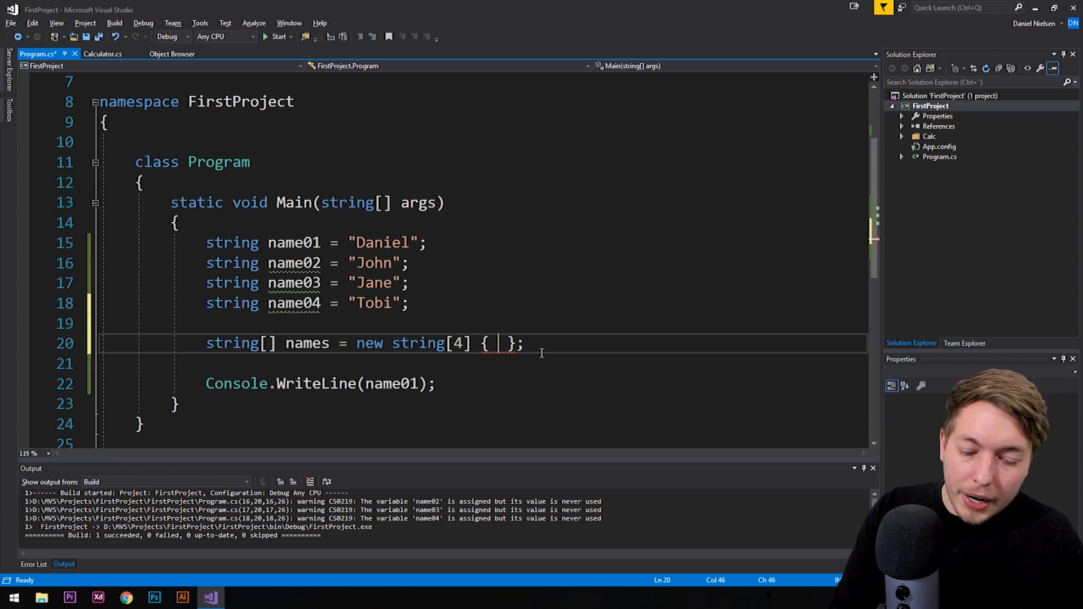
text(")
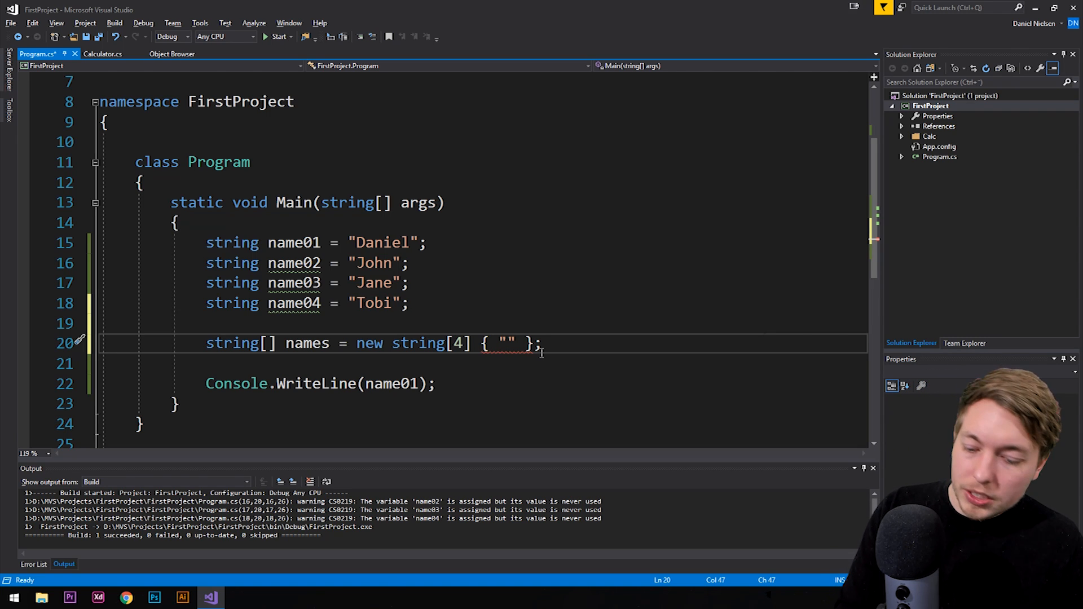
text(Daniel", ")
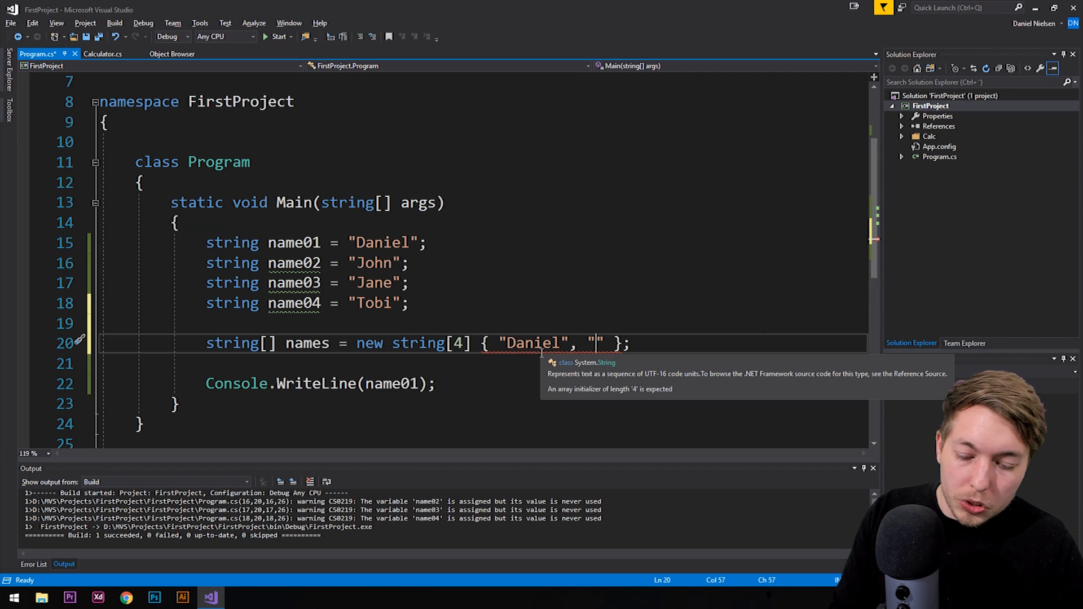
text(John", "Jane)
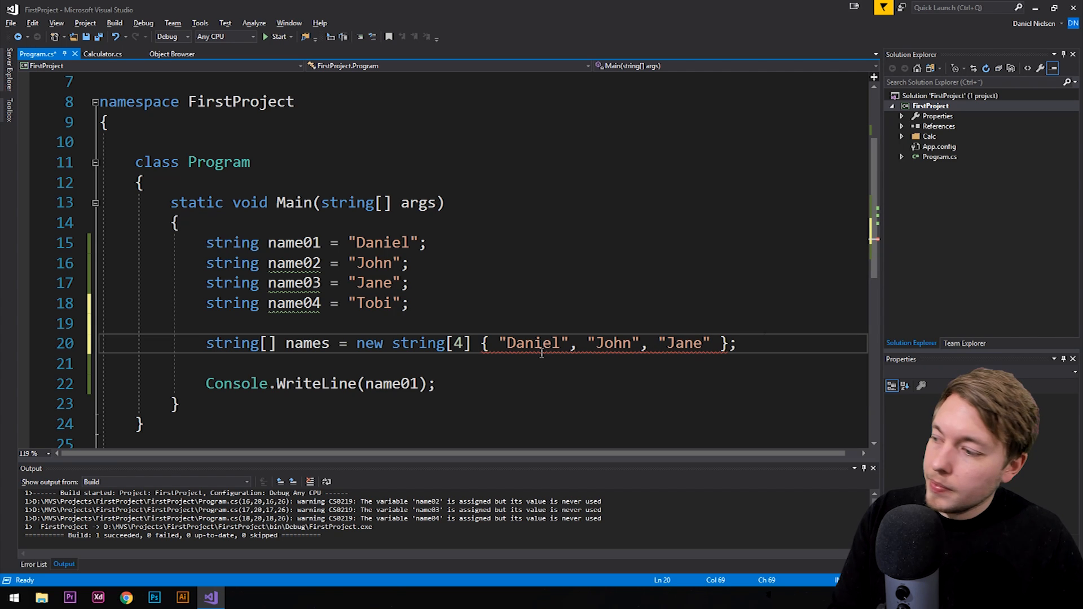
text(, "Tobi")
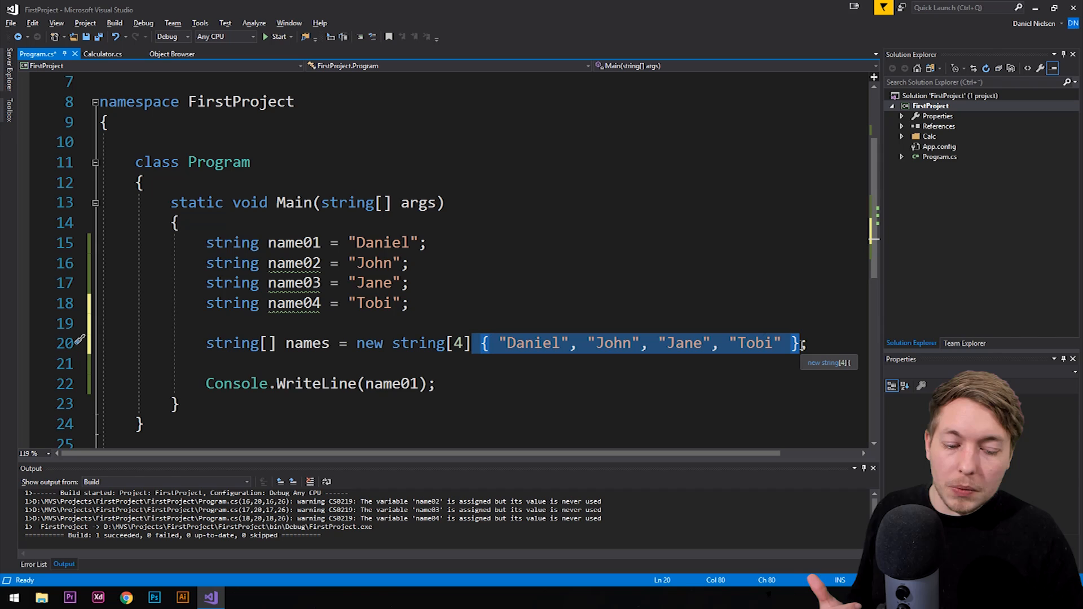
key(Delete)
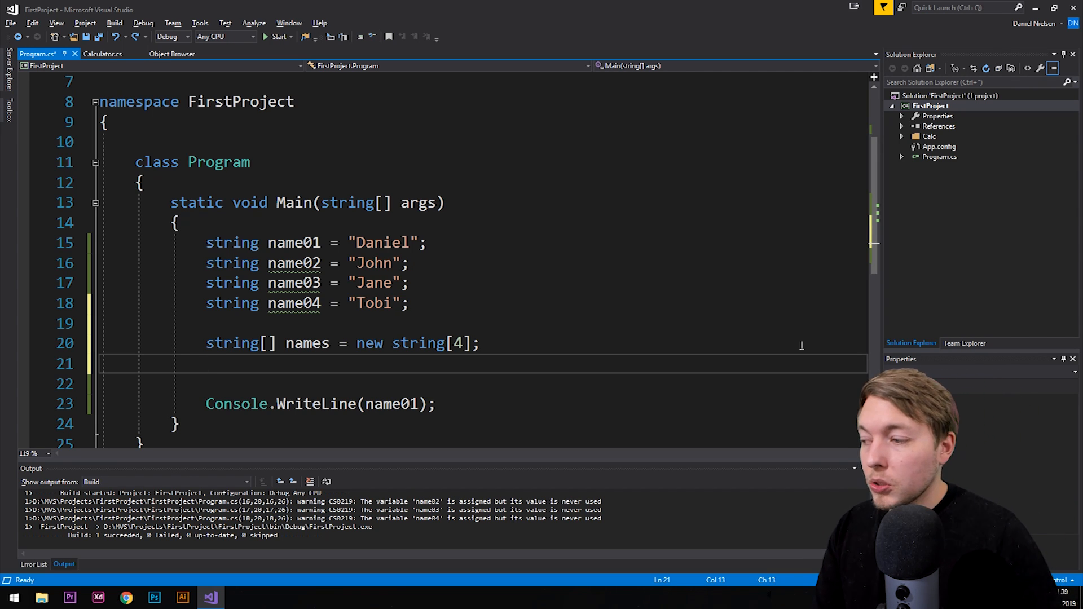
- Begin an element access names[] on the line below the array declaration
text(names)
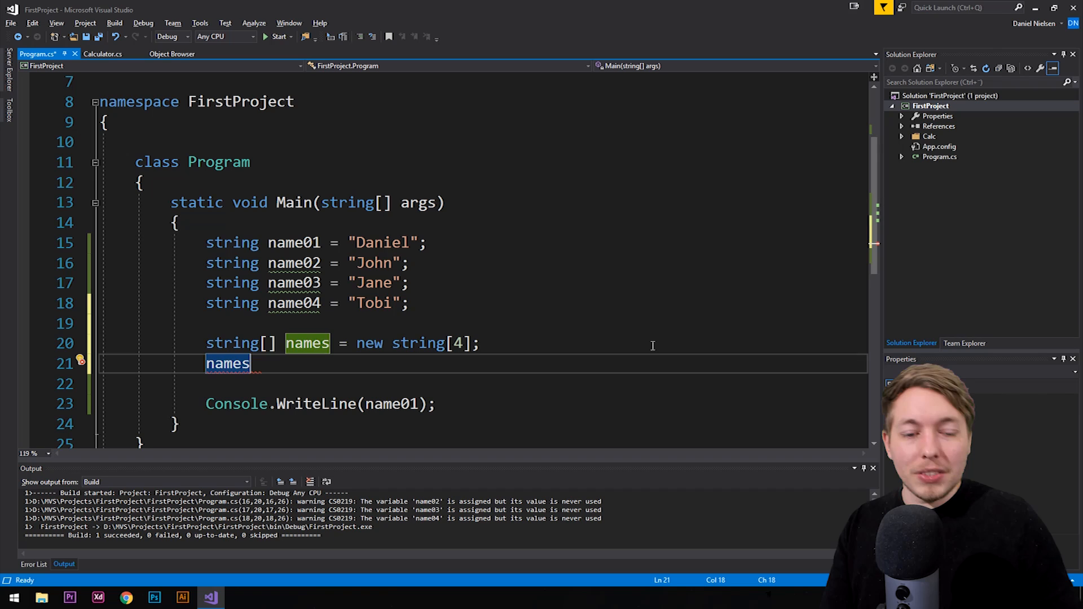
text([])
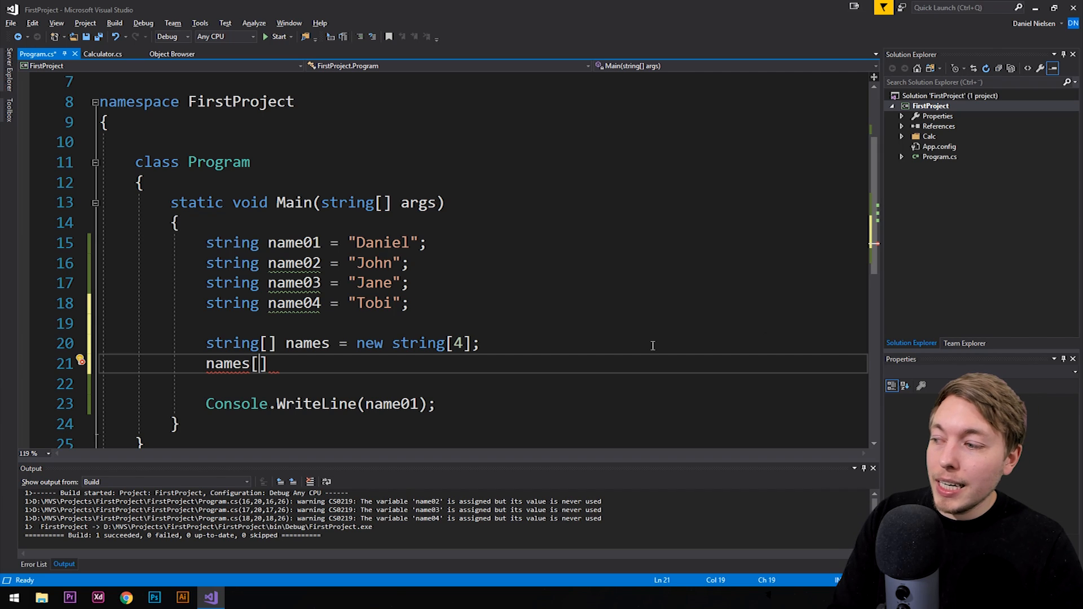
- Write names[0] = "Daniel"; and duplicate it for John, Jane and Tobi at indexes 1–3
text(0)
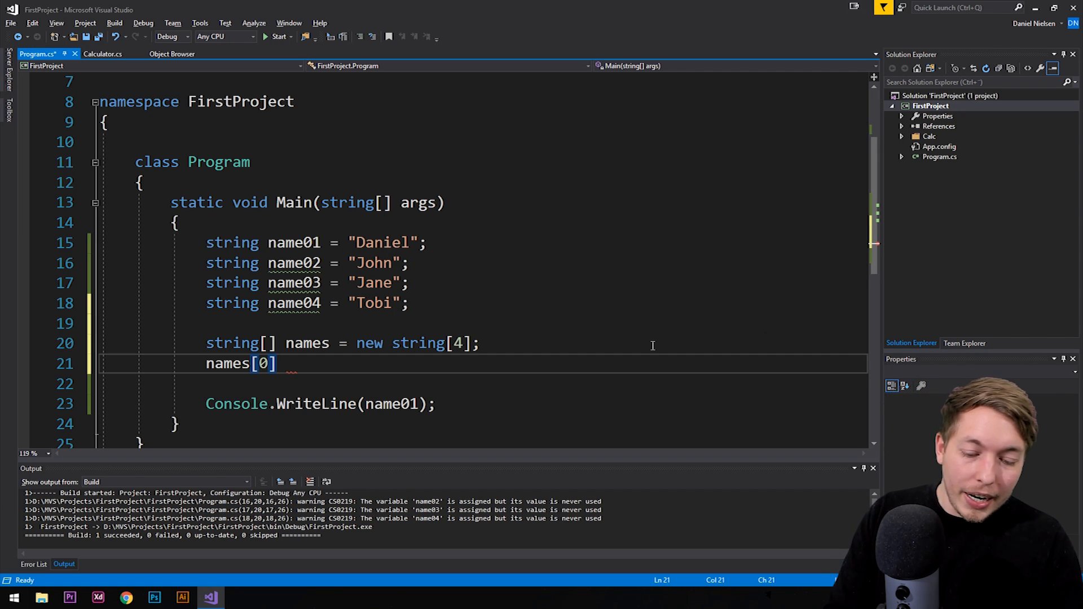
text(= "")
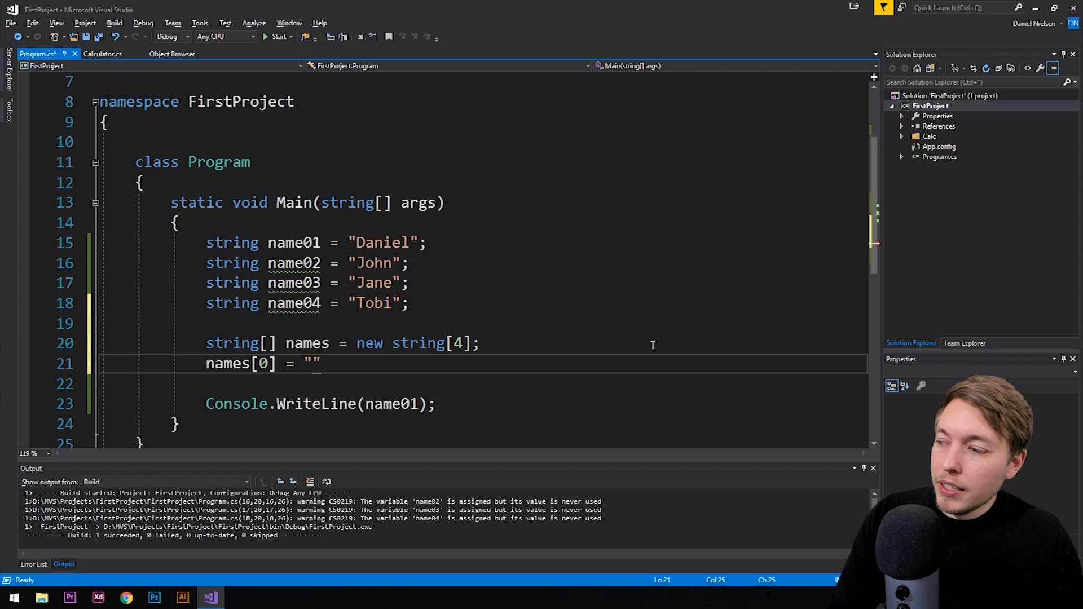
text(Daniel)
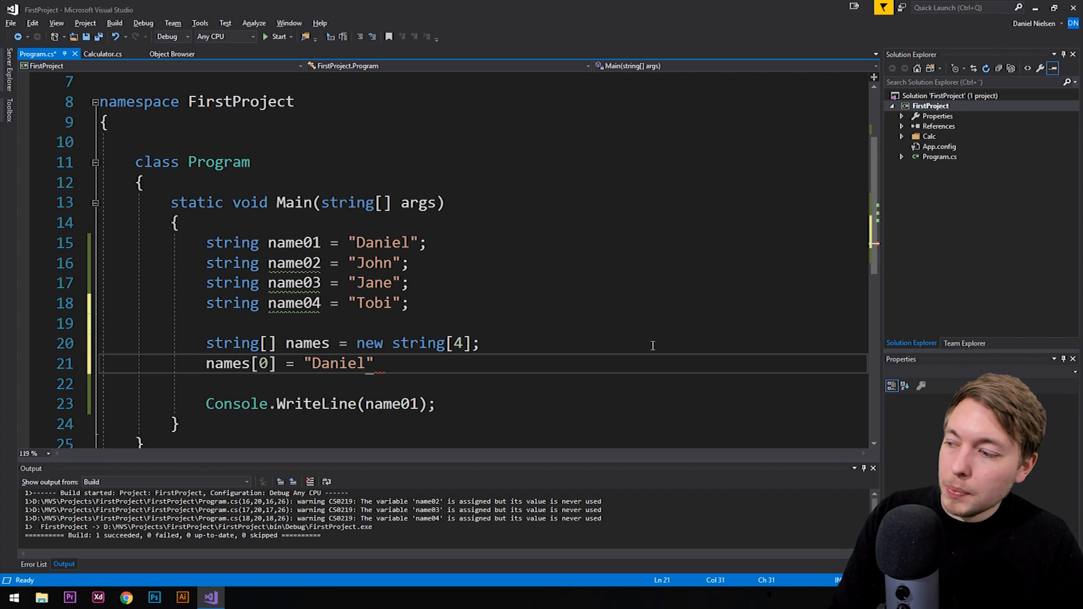
text(;)
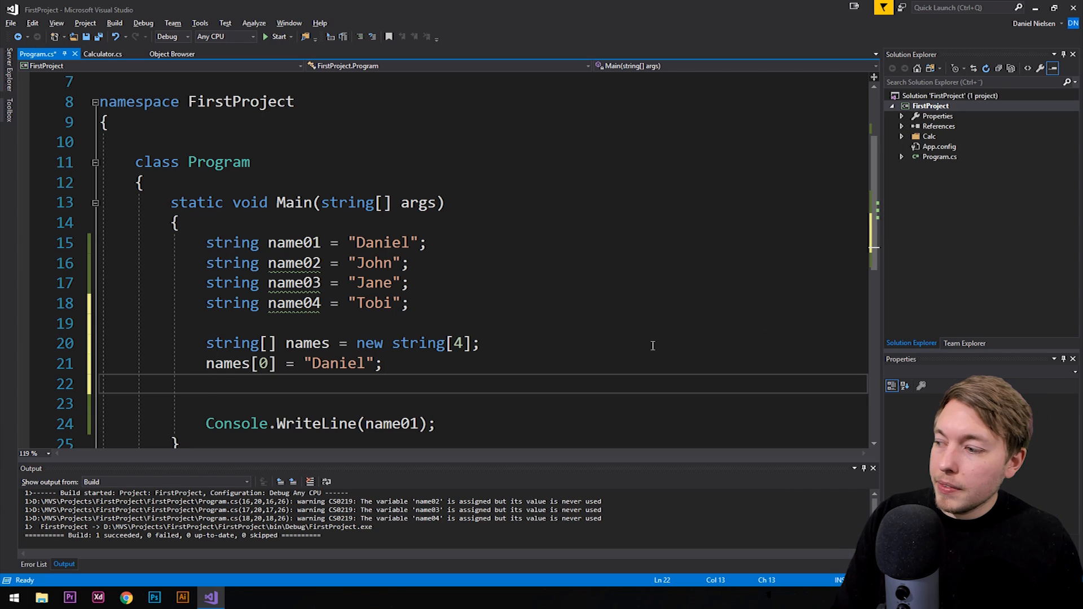
mouse_move(321, 364)
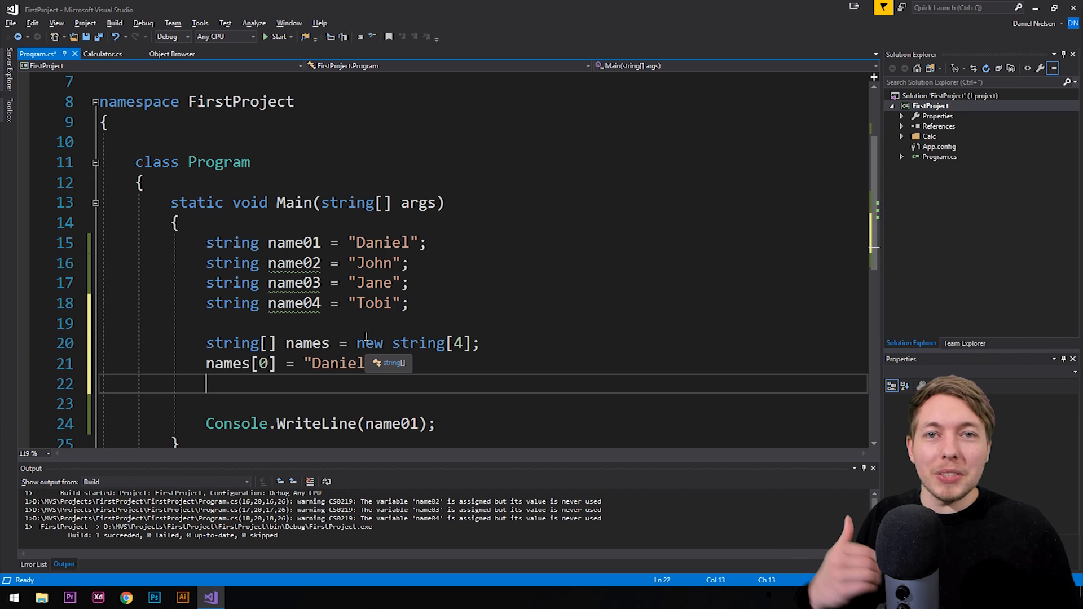
text(";)
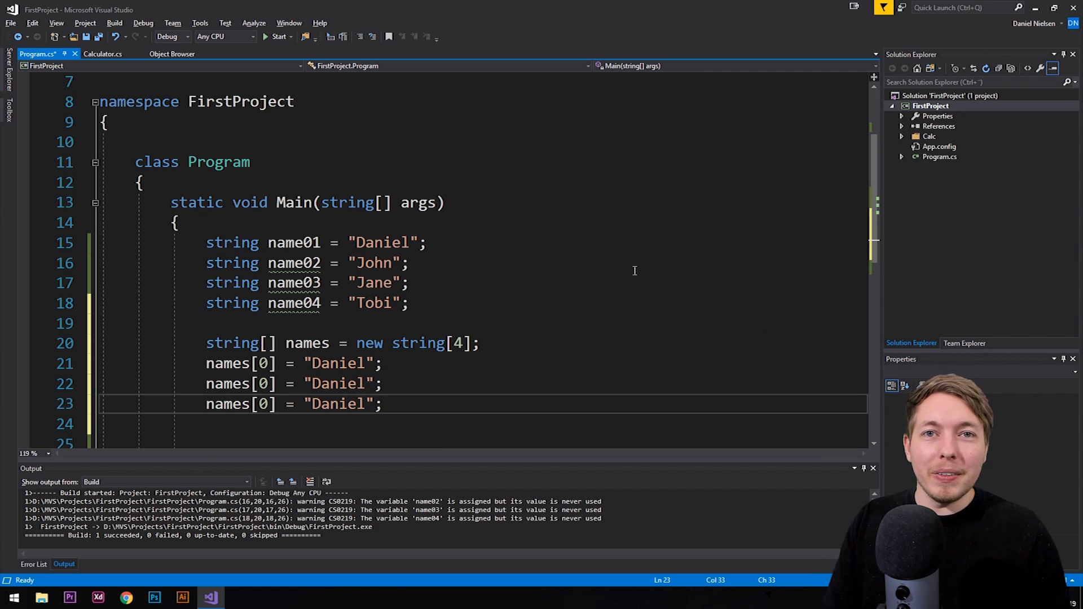
text(names[0] = "Daniel";)
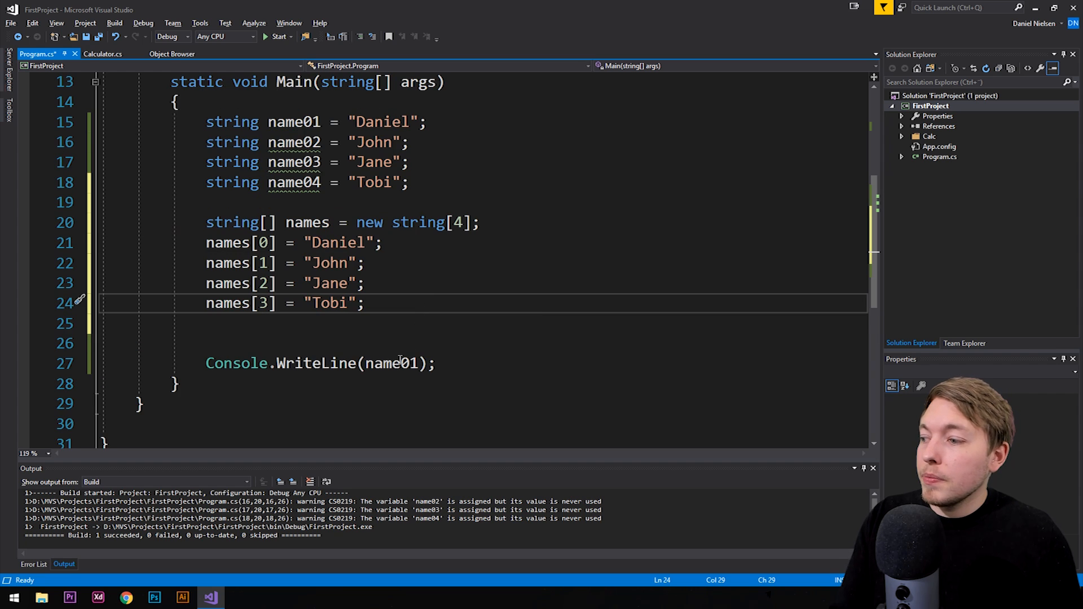
mouse_move(400, 363)
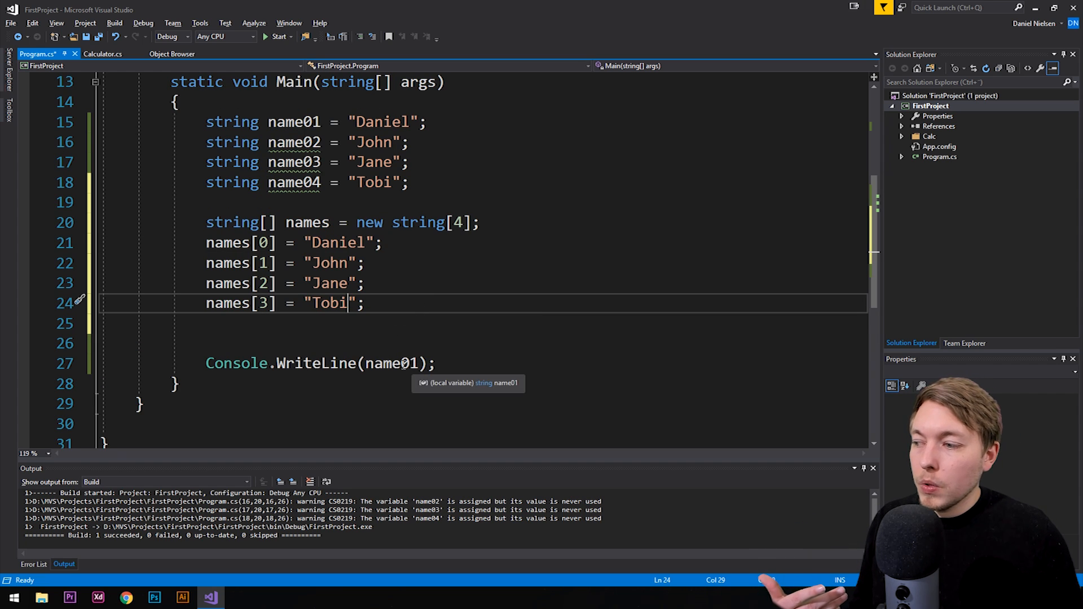
- Remove name01 from the Console.WriteLine parentheses
key(Delete)
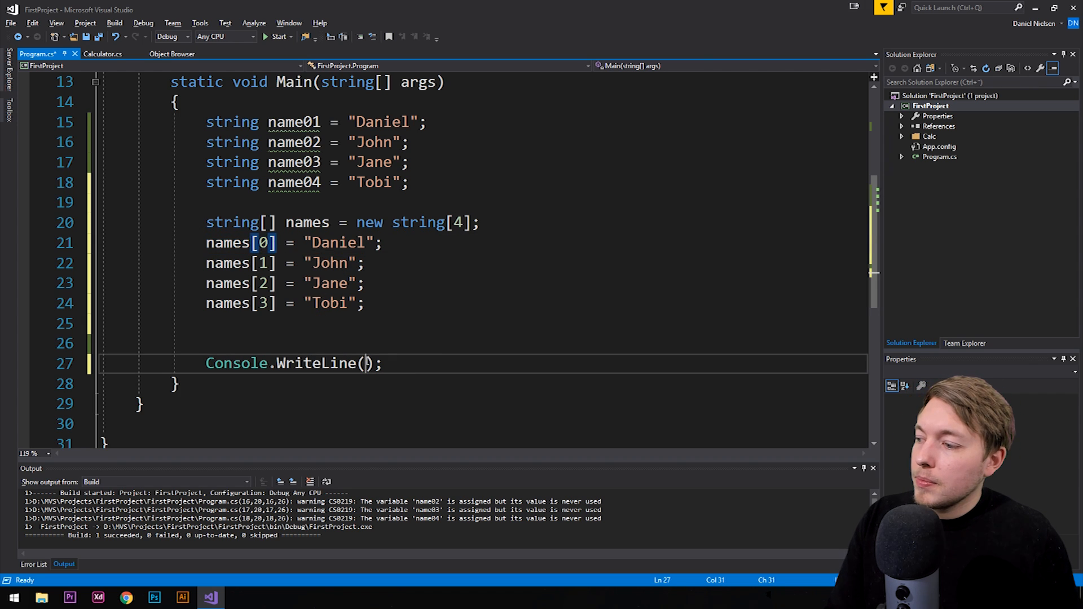
- Print names[2] with Console.WriteLine and run the program, showing Jane in the console
text(names[0])
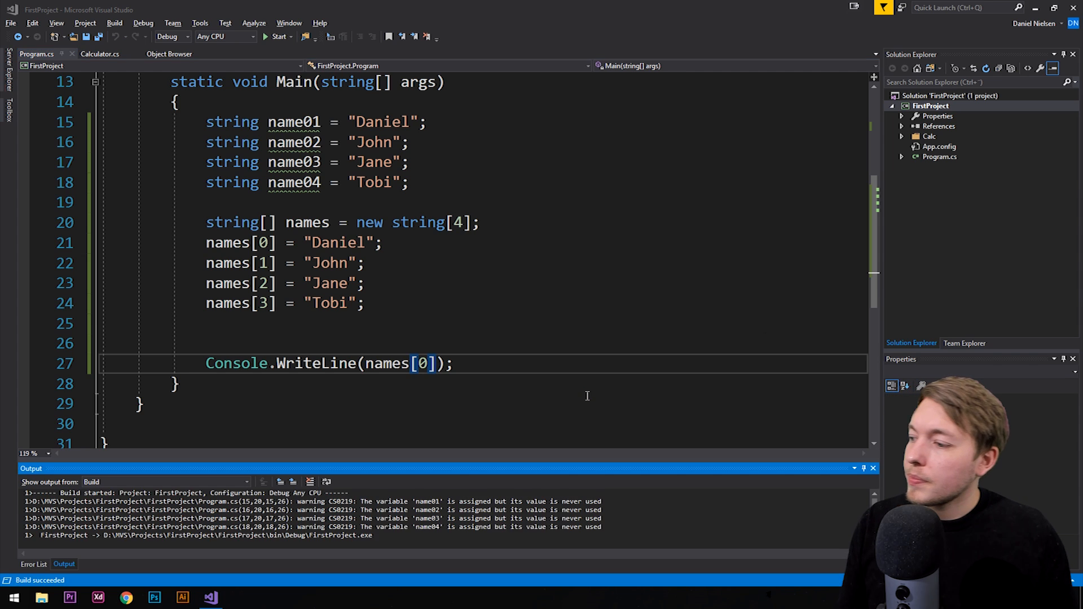
click(275, 36)
text(2)
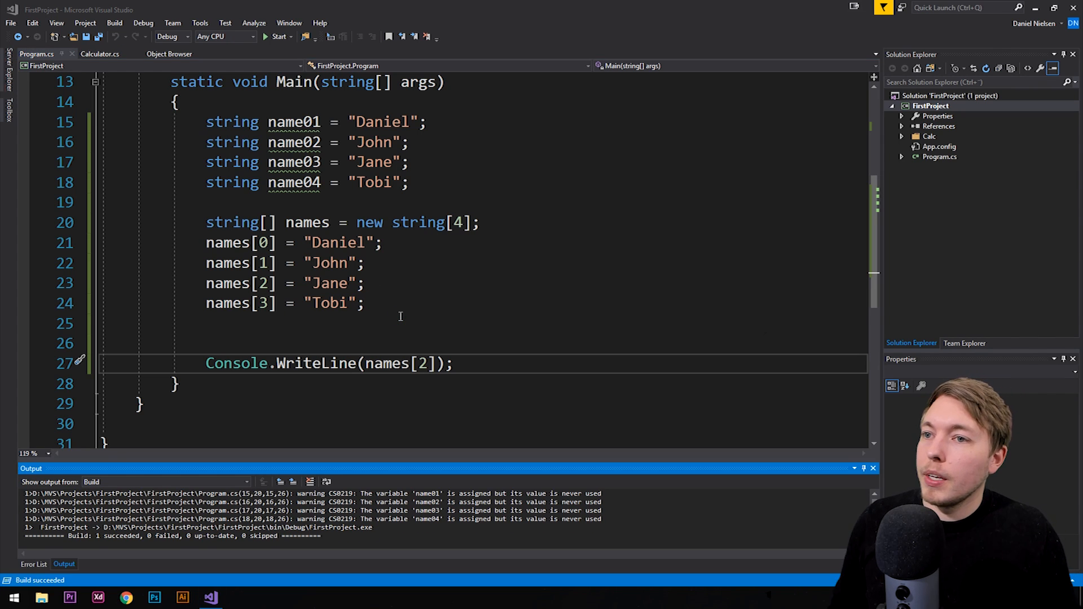
click(278, 37)
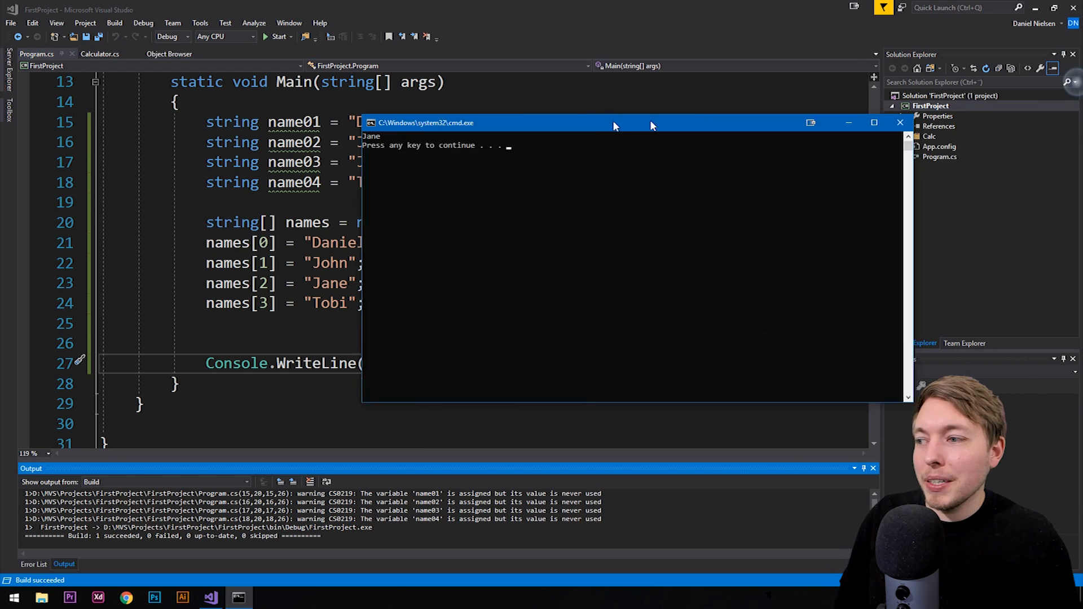